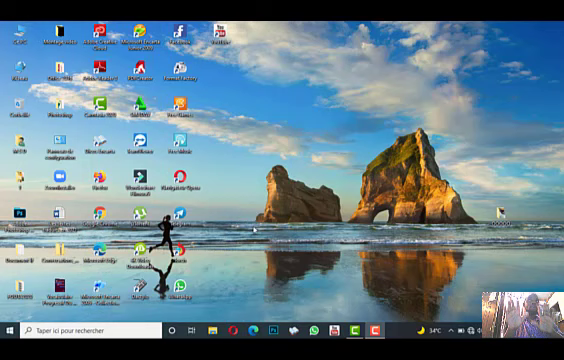
pyautogui.moveTo(292, 246)
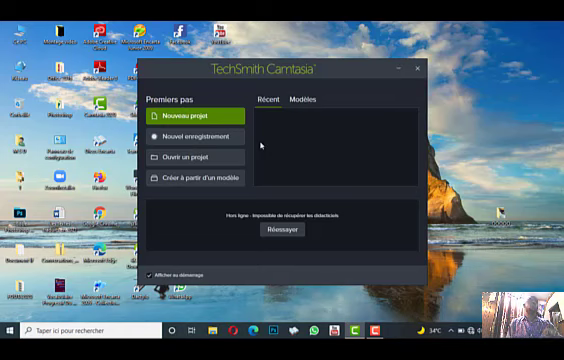
# Create a new project, place videoplayback.mp4 on the timeline, and play its preview
pyautogui.click(200, 116)
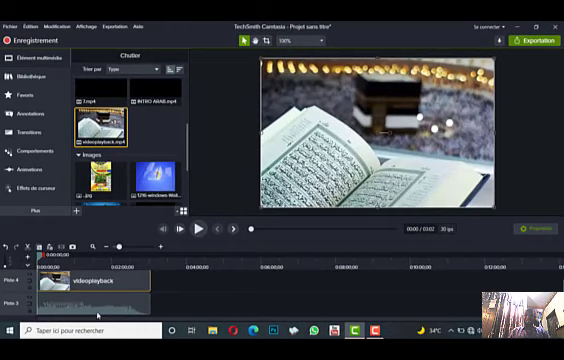
pyautogui.moveTo(75, 283)
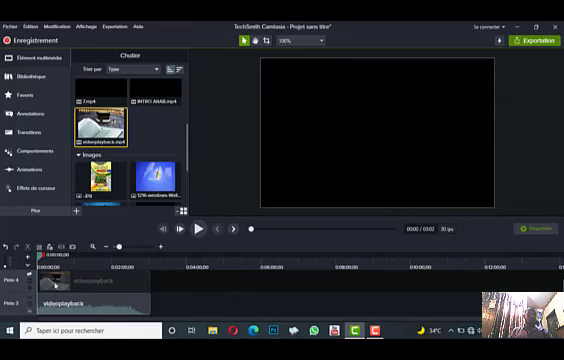
pyautogui.click(202, 230)
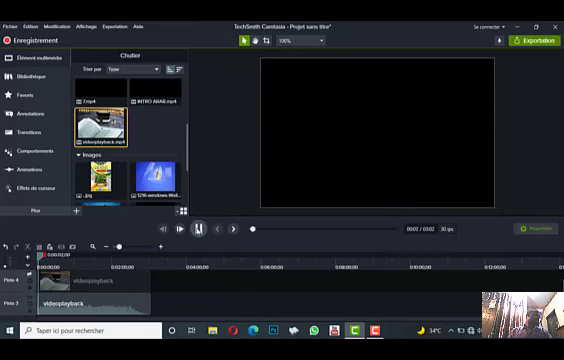
pyautogui.click(200, 228)
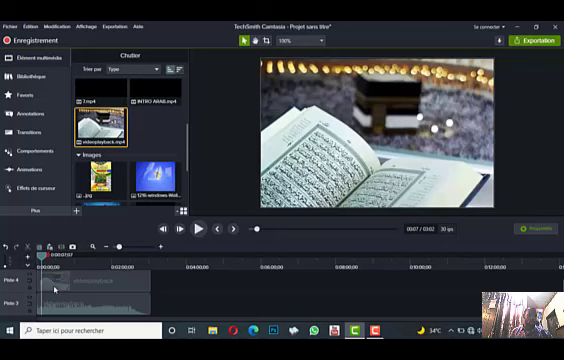
pyautogui.moveTo(55, 290)
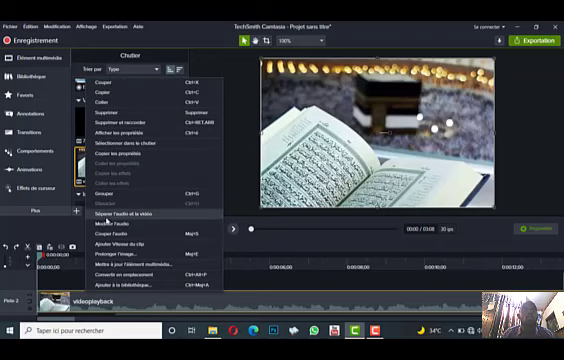
pyautogui.moveTo(120, 213)
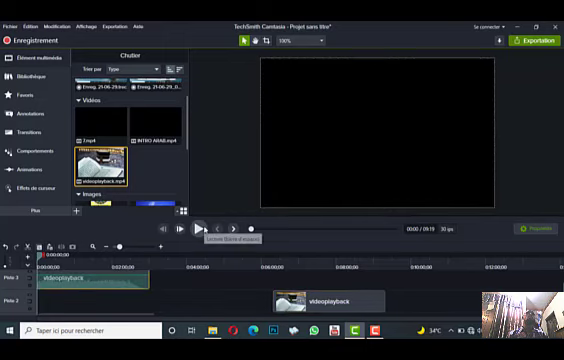
pyautogui.click(199, 227)
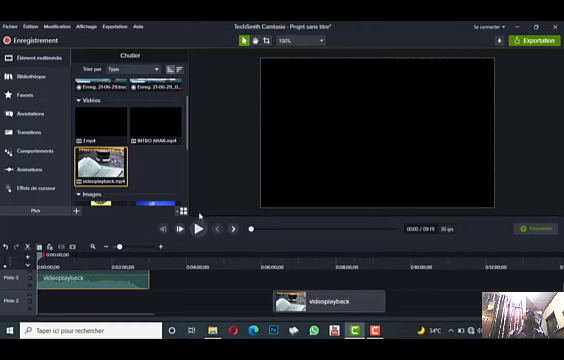
# Play the preview to about 24 seconds and scroll the timeline to show both split tracks
pyautogui.click(202, 230)
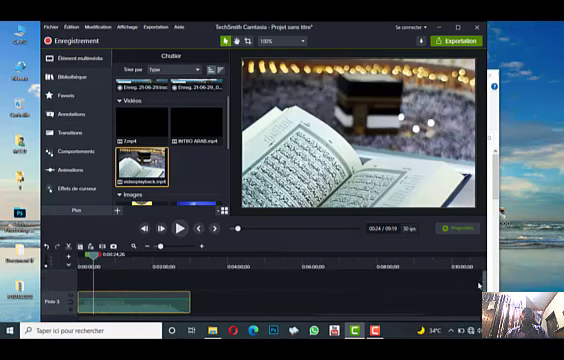
pyautogui.moveTo(150, 160); pyautogui.dragTo(380, 283)
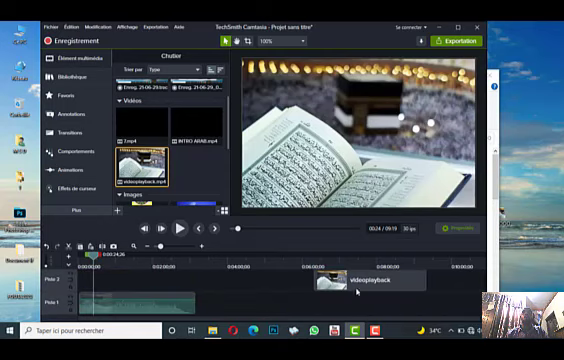